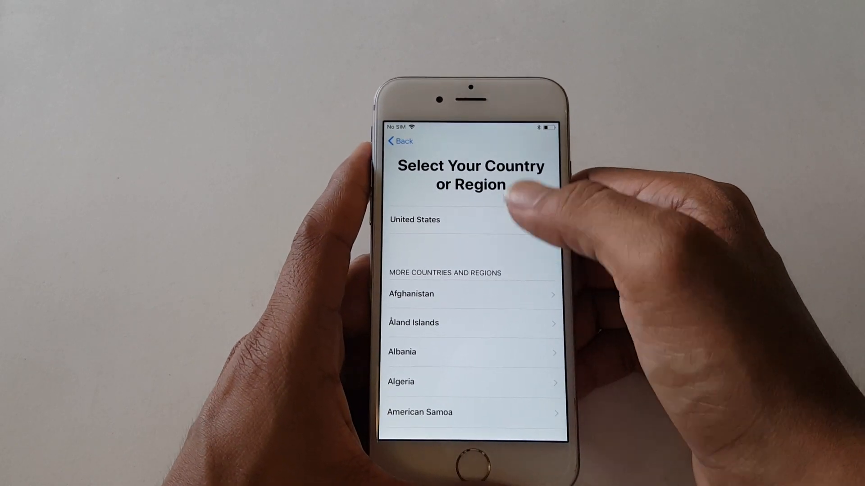
Choose United States as the country or region to continue to Quick Start.
click(415, 219)
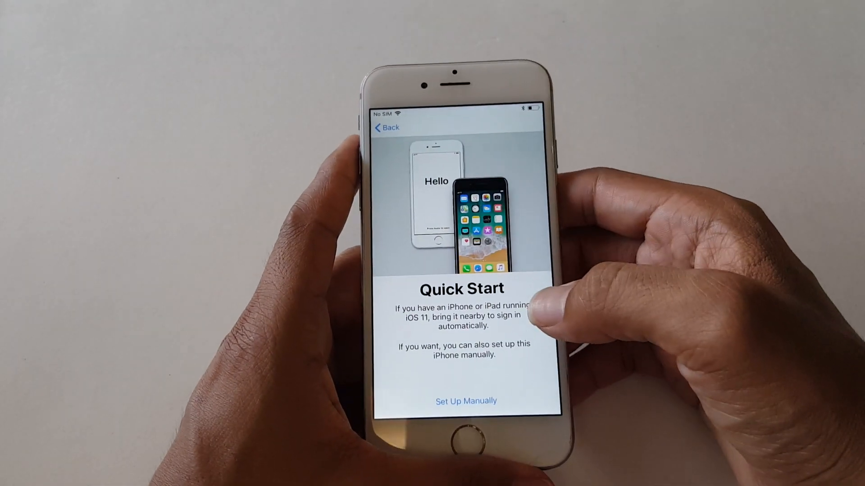